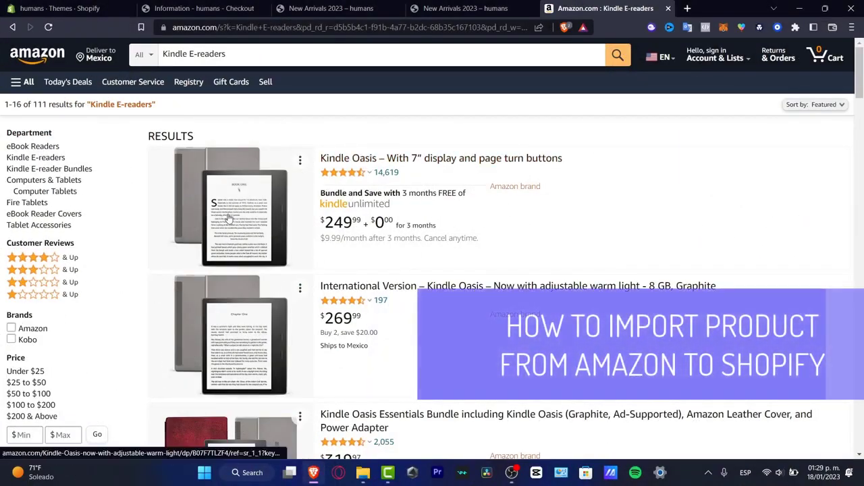
# - Open the Kindle Paperwhite (8 GB) listing on Amazon and copy its device-only image address
pyautogui.click(61, 8)
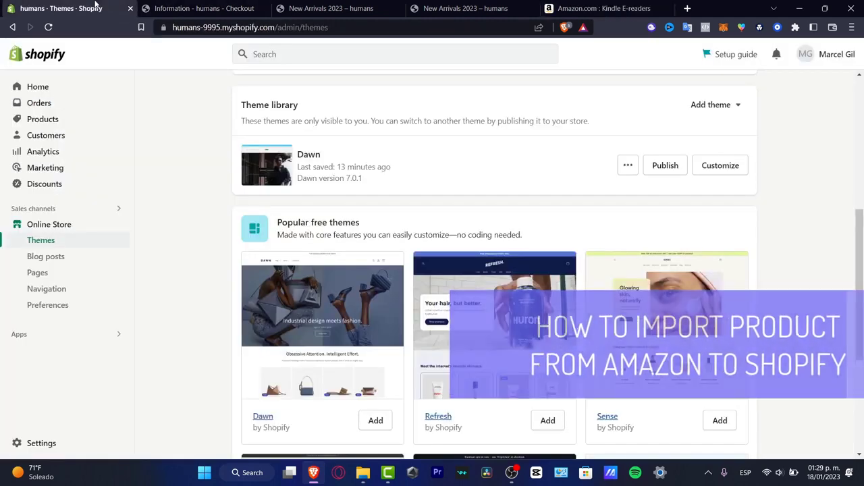
pyautogui.click(608, 9)
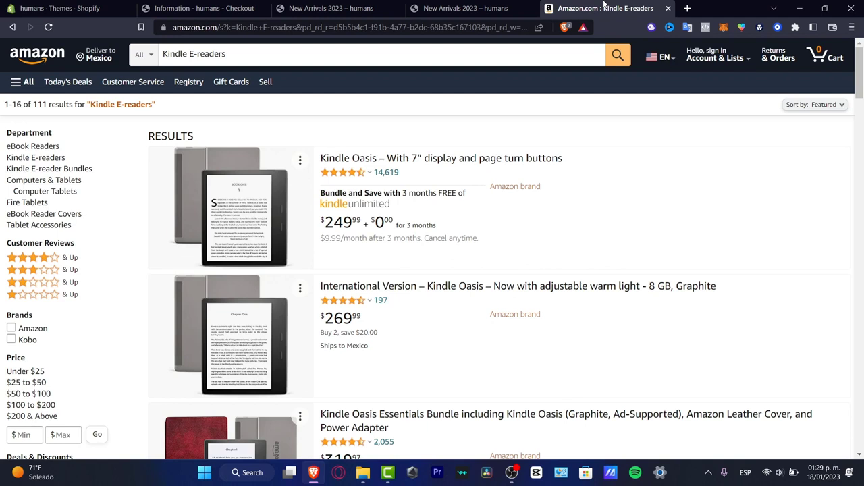
pyautogui.moveTo(351, 230)
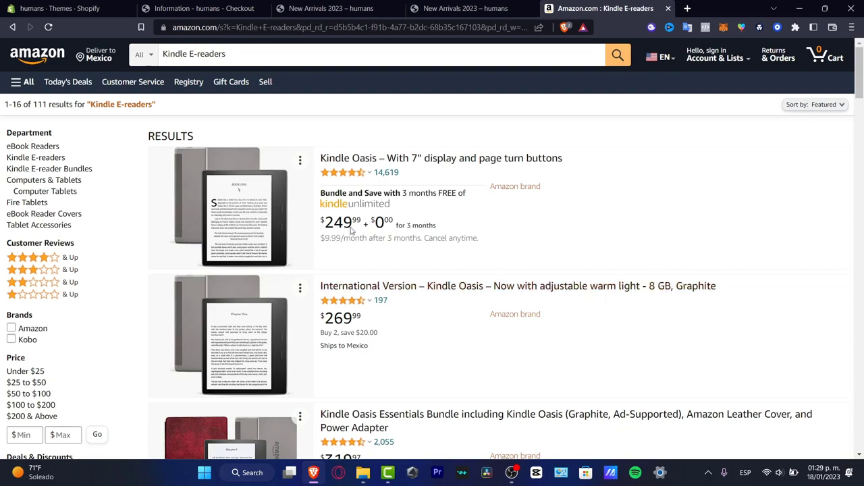
pyautogui.scroll(-3)
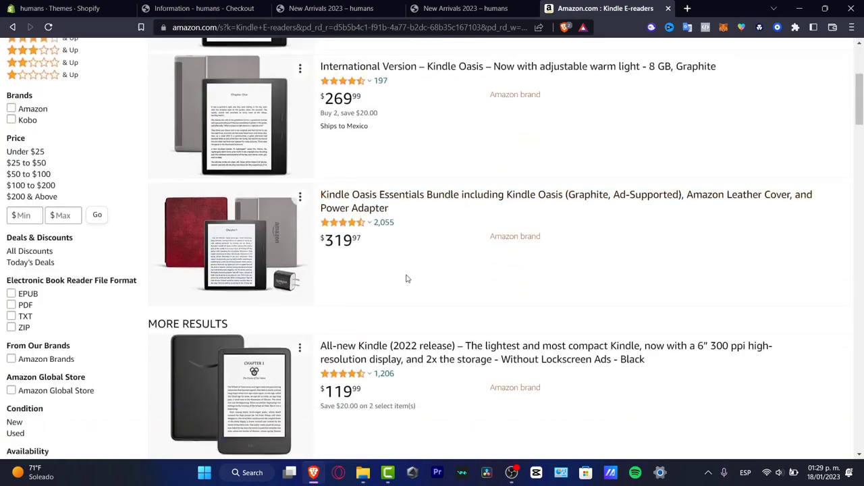
pyautogui.scroll(-3)
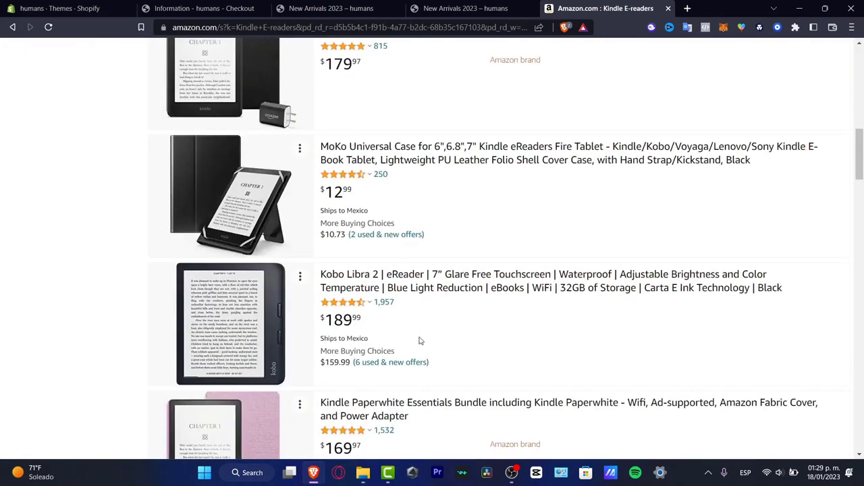
pyautogui.scroll(-3)
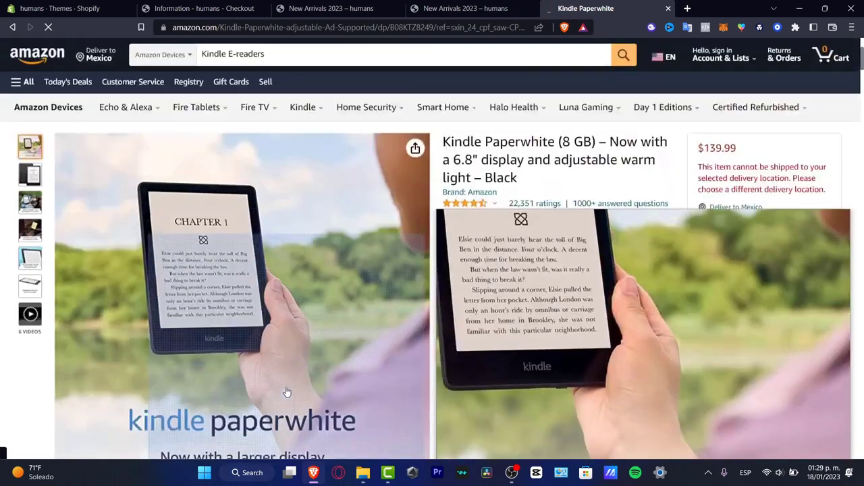
pyautogui.click(30, 174)
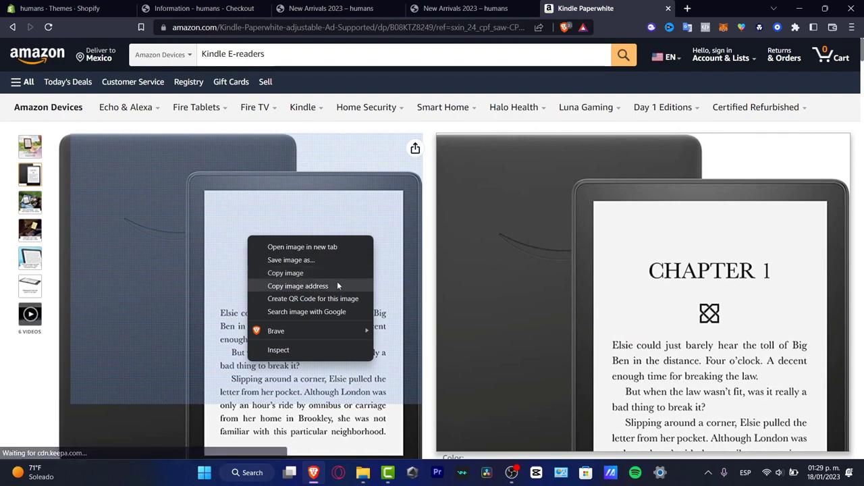
pyautogui.click(61, 9)
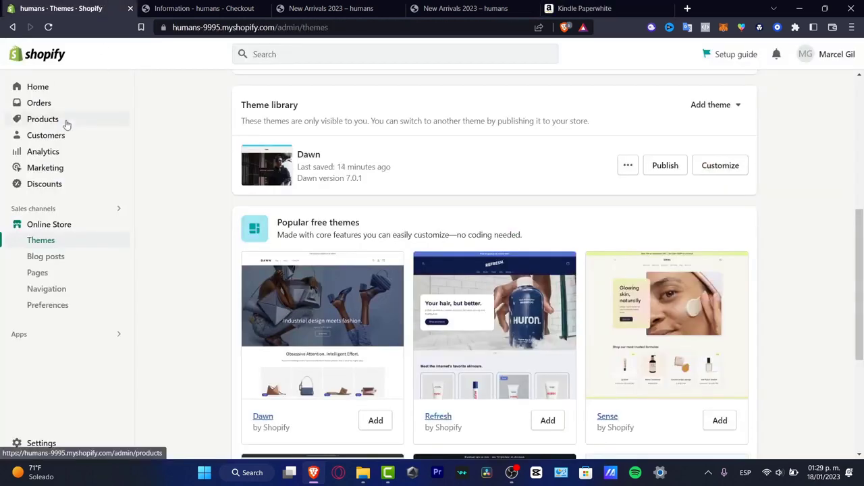
# - Start a new Shopify product, cancelling the media file picker and glancing at the Amazon page
pyautogui.click(43, 119)
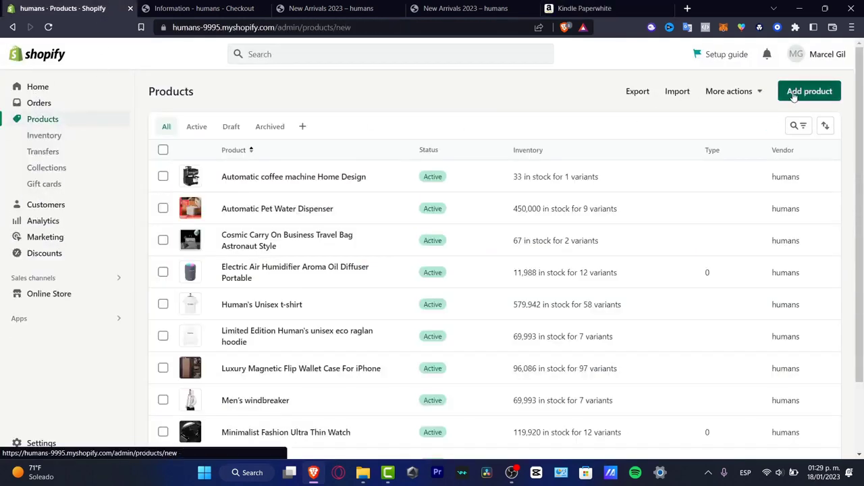
pyautogui.click(809, 90)
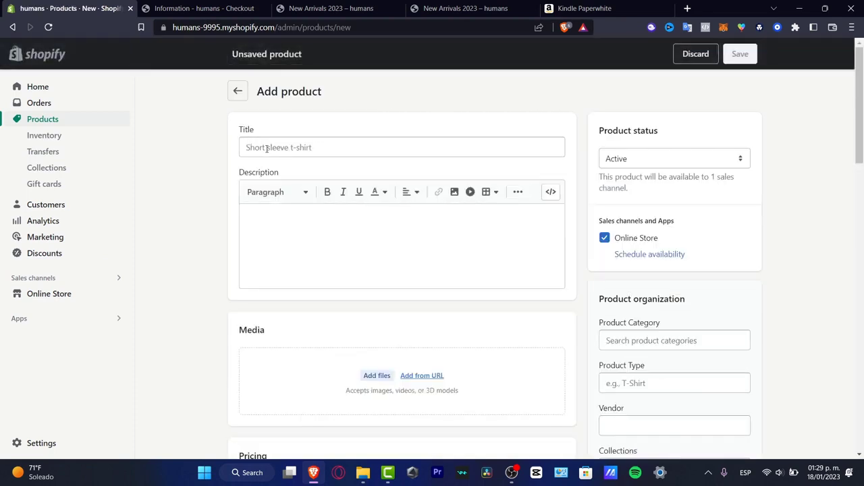
pyautogui.click(402, 246)
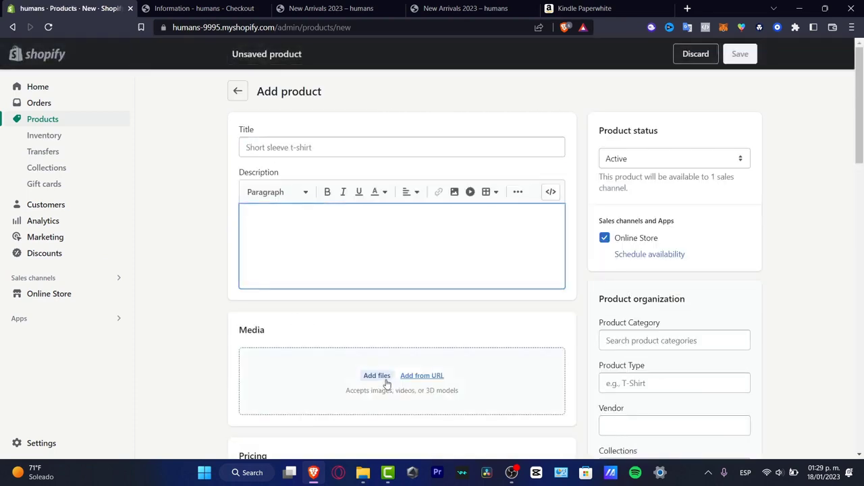
pyautogui.click(377, 376)
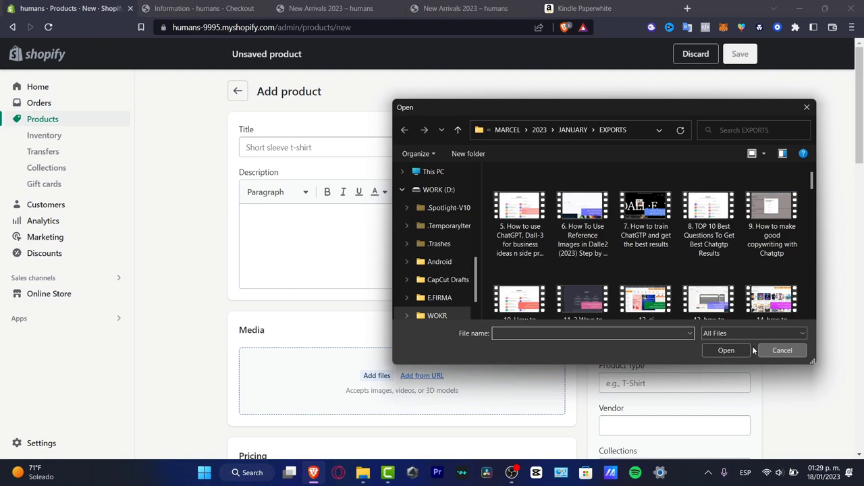
pyautogui.click(202, 8)
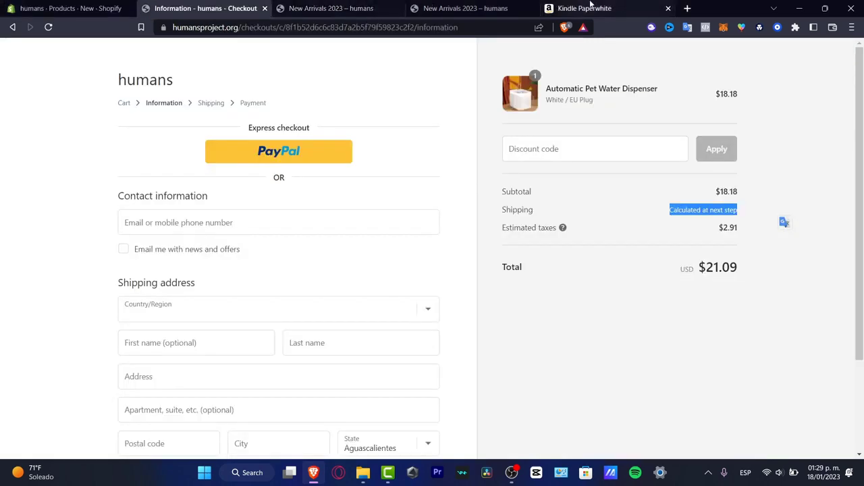
pyautogui.click(591, 8)
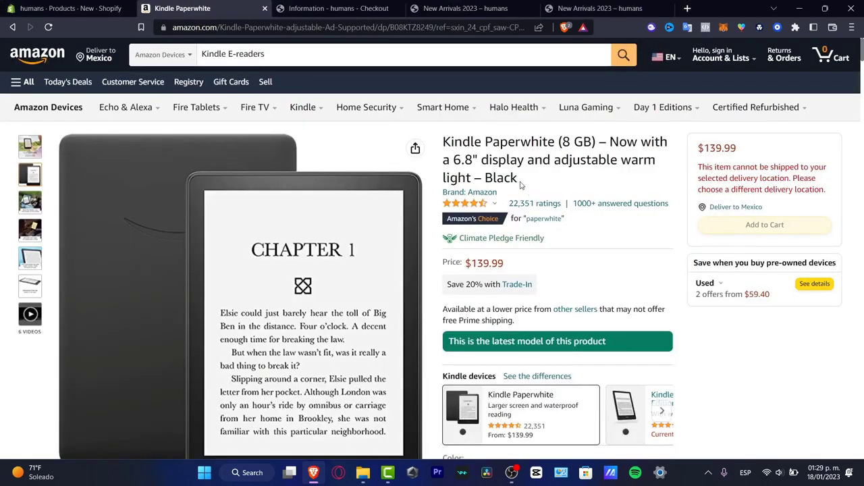
pyautogui.click(68, 9)
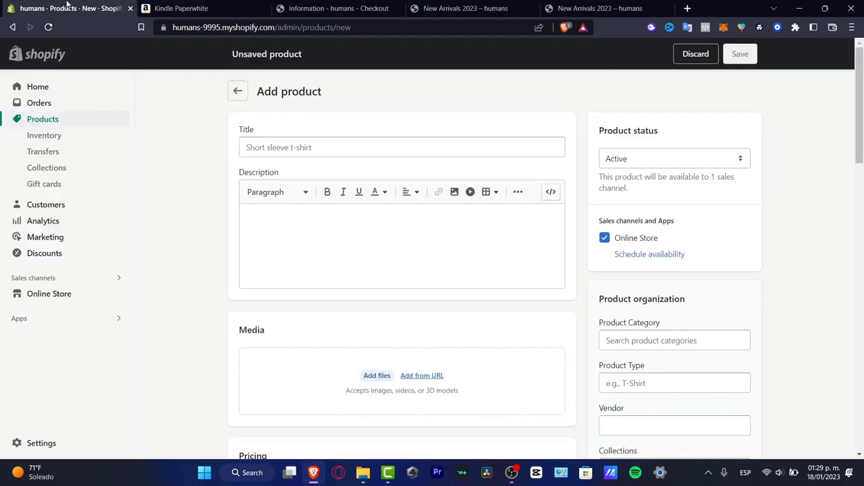
# - Put the Kindle Paperwhite (8 GB) title in the product Title and copy the feature bullets
pyautogui.click(182, 8)
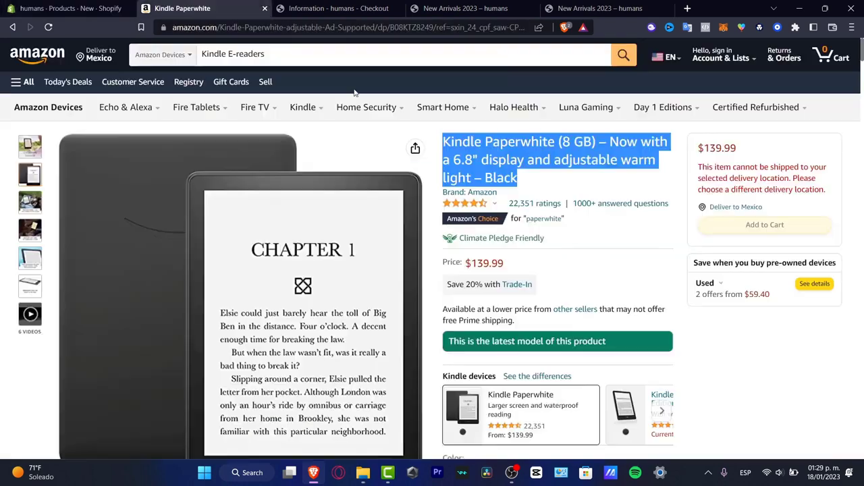
pyautogui.scroll(-3)
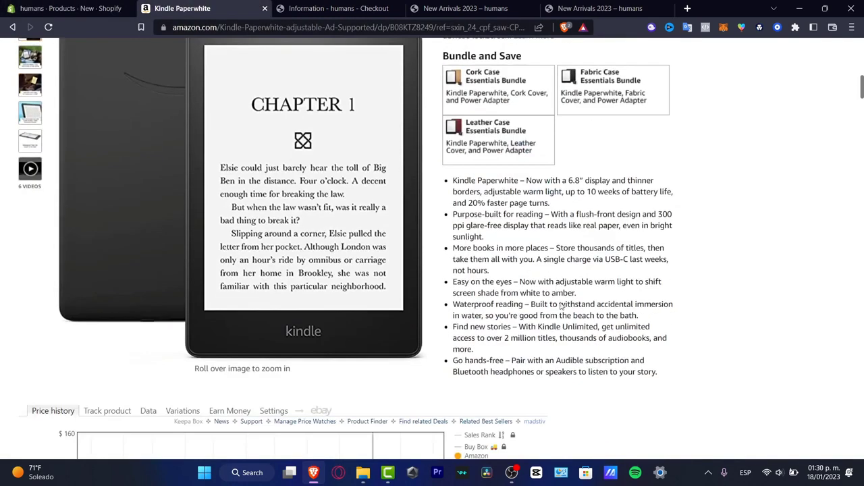
pyautogui.moveTo(453, 181); pyautogui.dragTo(656, 372)
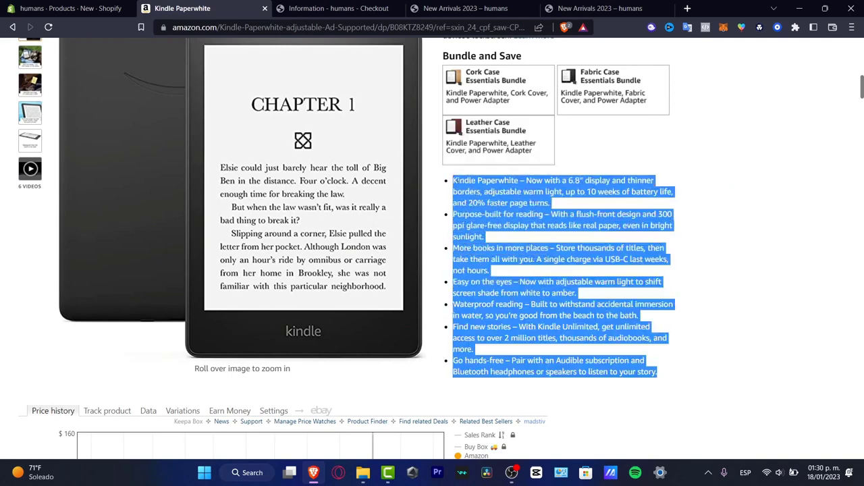
pyautogui.click(64, 8)
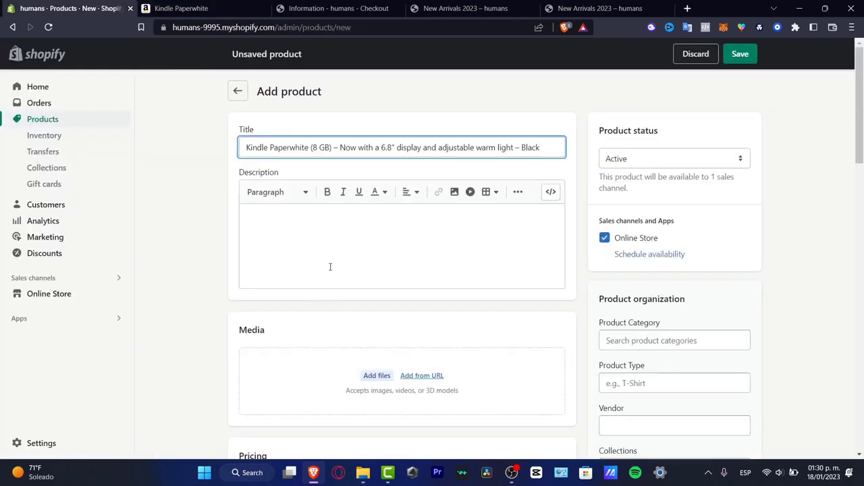
pyautogui.click(196, 8)
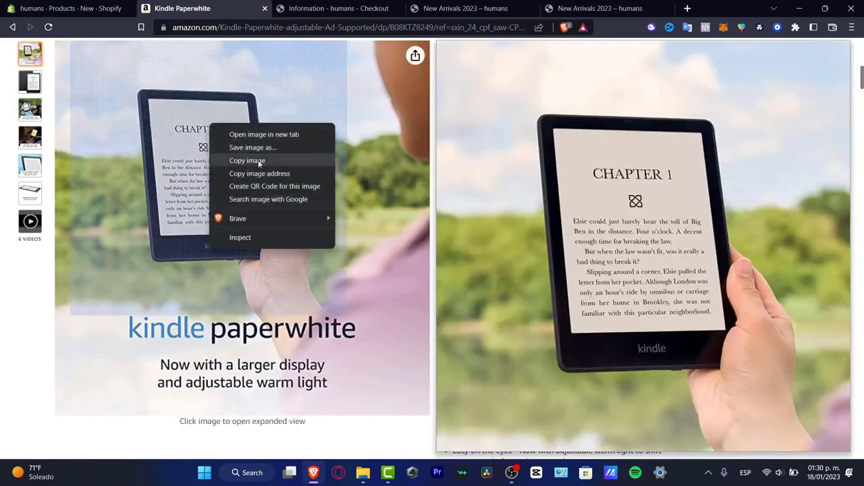
# - Paste the Kindle feature bullets into the description and add an Amazon image by URL
pyautogui.click(64, 8)
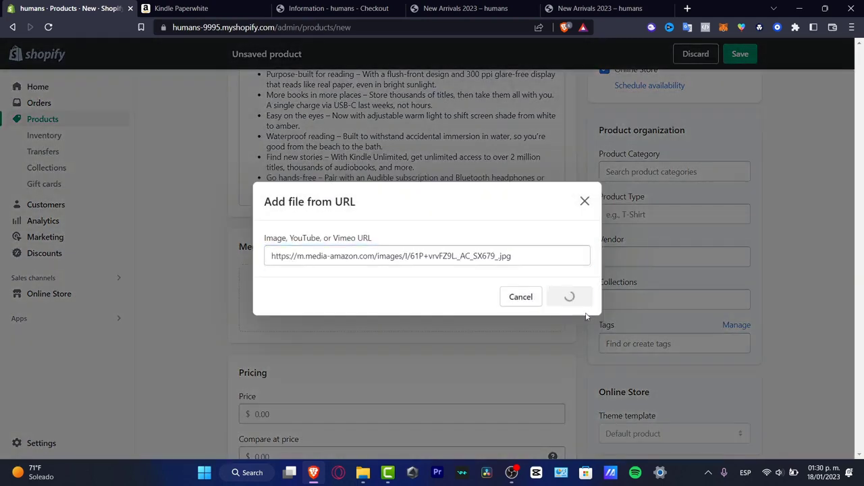
pyautogui.click(191, 8)
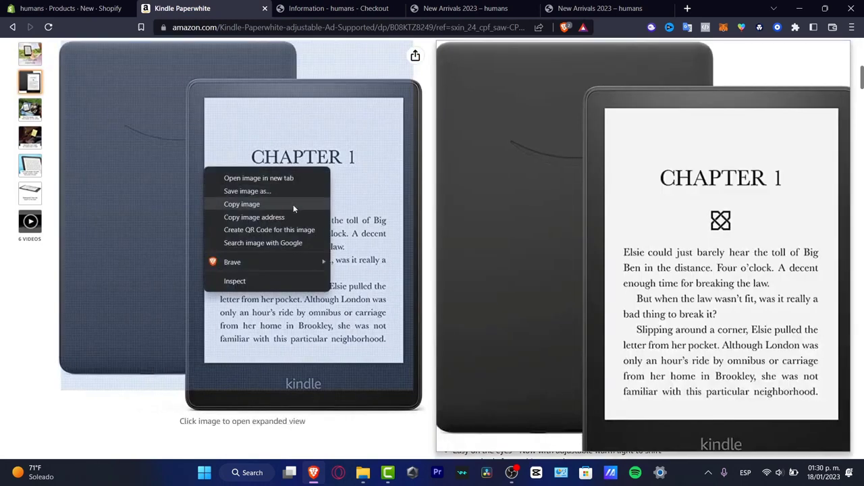
pyautogui.click(67, 8)
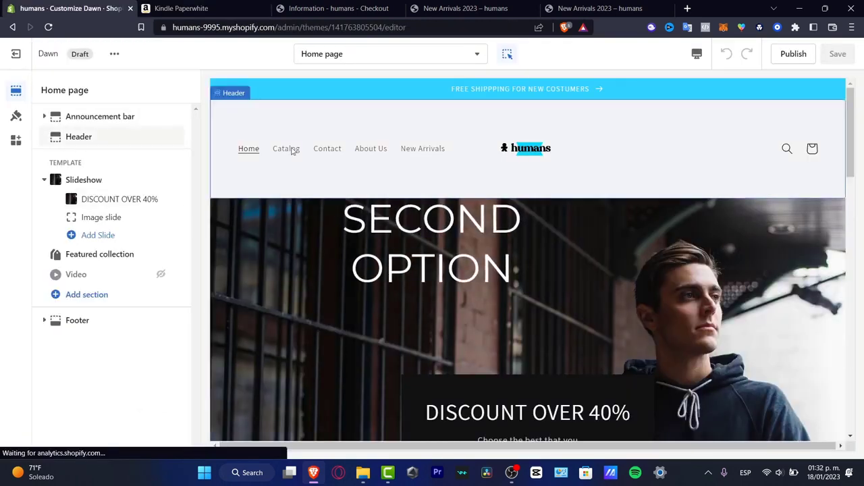
pyautogui.click(79, 136)
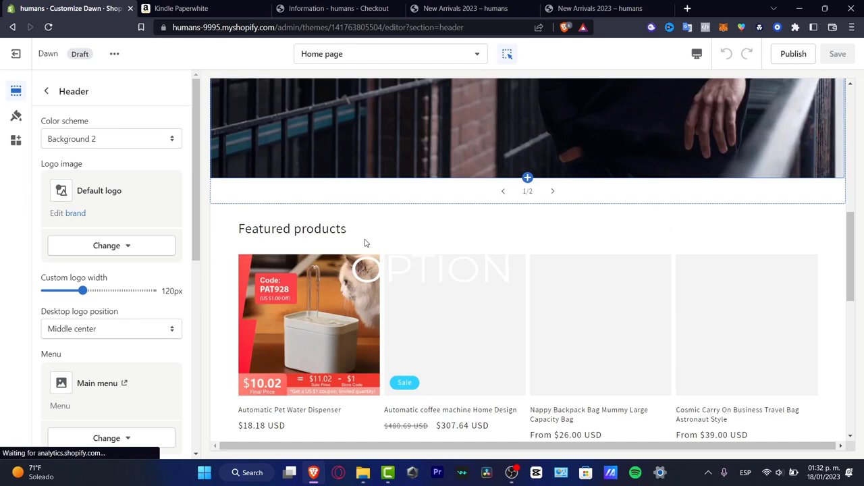
pyautogui.scroll(-3)
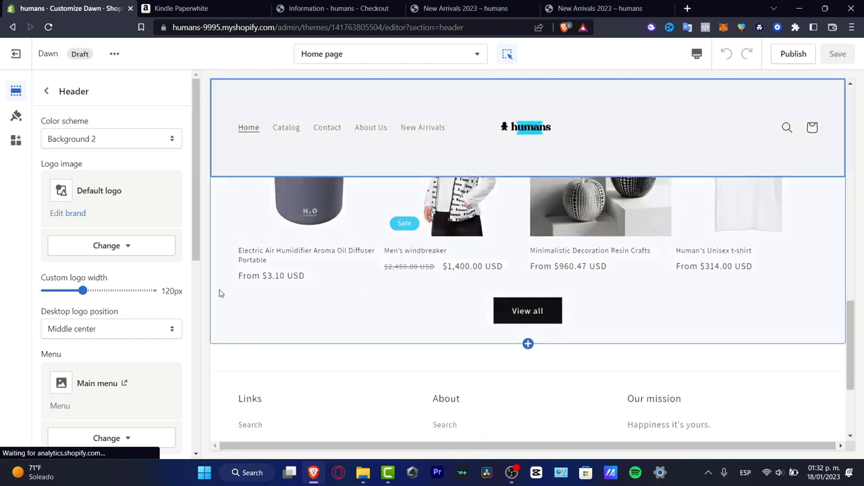
pyautogui.click(15, 115)
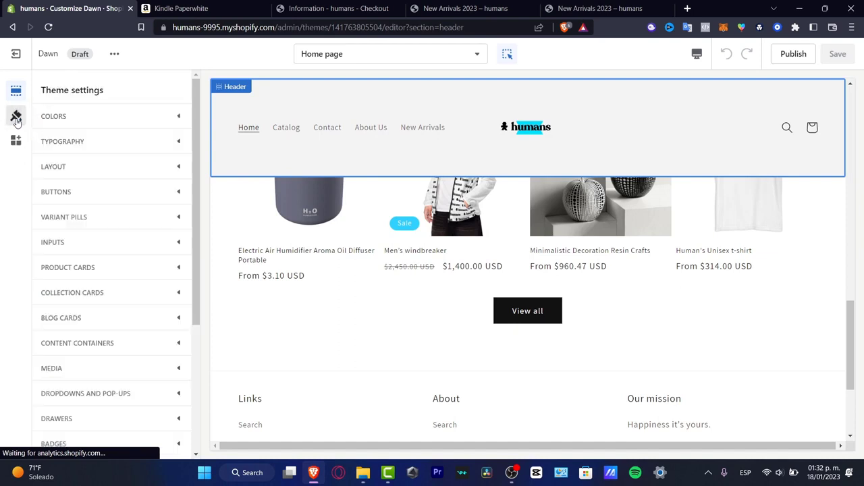
pyautogui.click(15, 115)
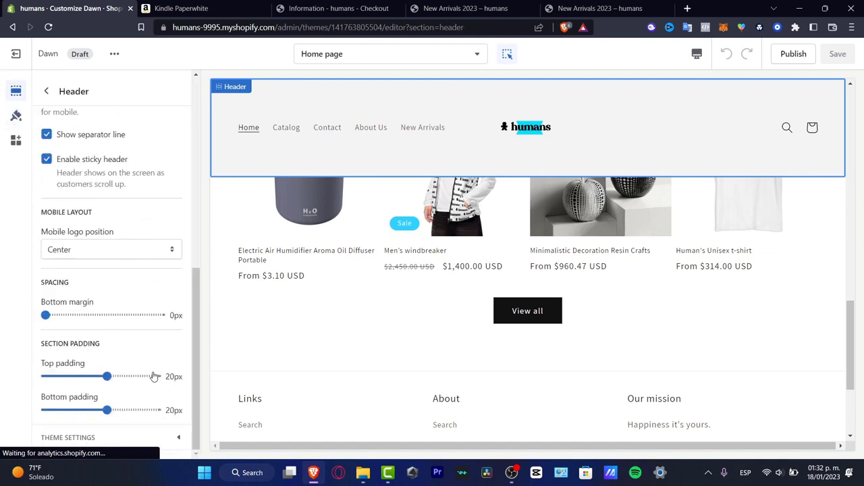
pyautogui.click(45, 91)
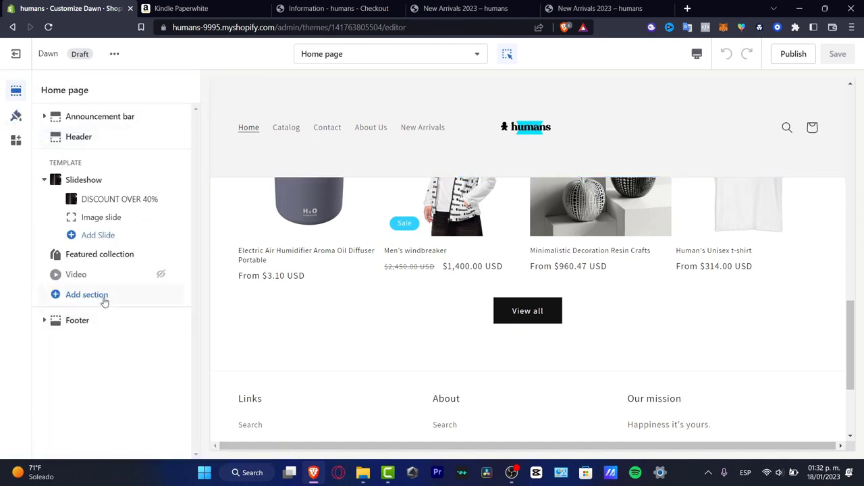
pyautogui.click(86, 294)
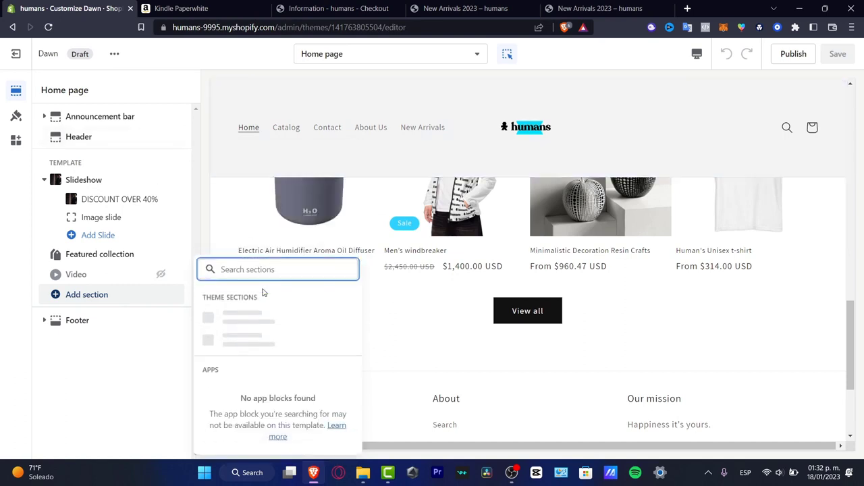
# - Search sections for 'text' and add an Image with text section to the homepage
pyautogui.write('url')
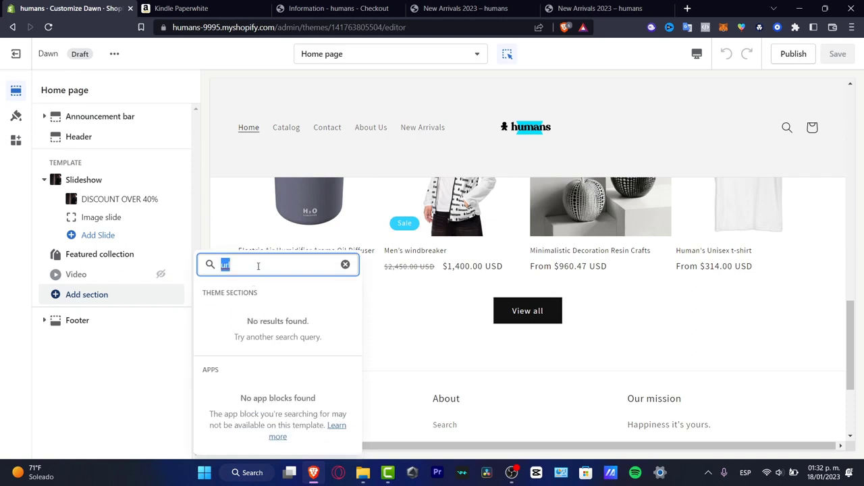
pyautogui.write('text')
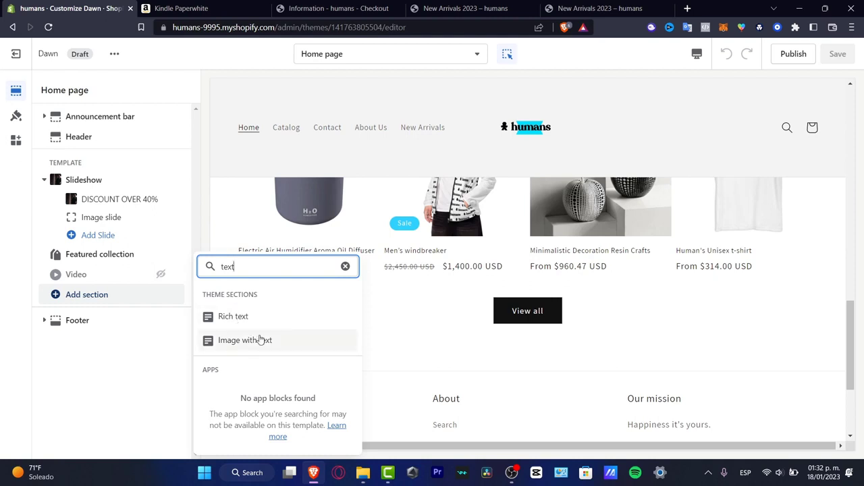
pyautogui.click(245, 340)
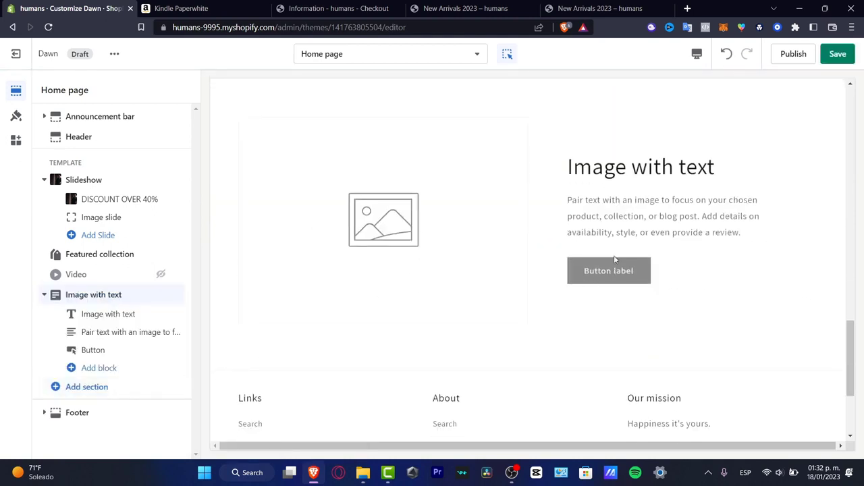
pyautogui.click(130, 332)
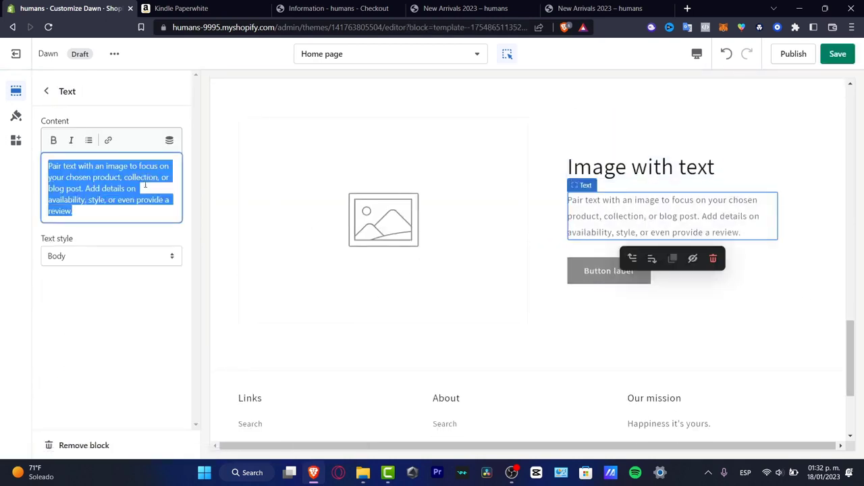
pyautogui.click(108, 139)
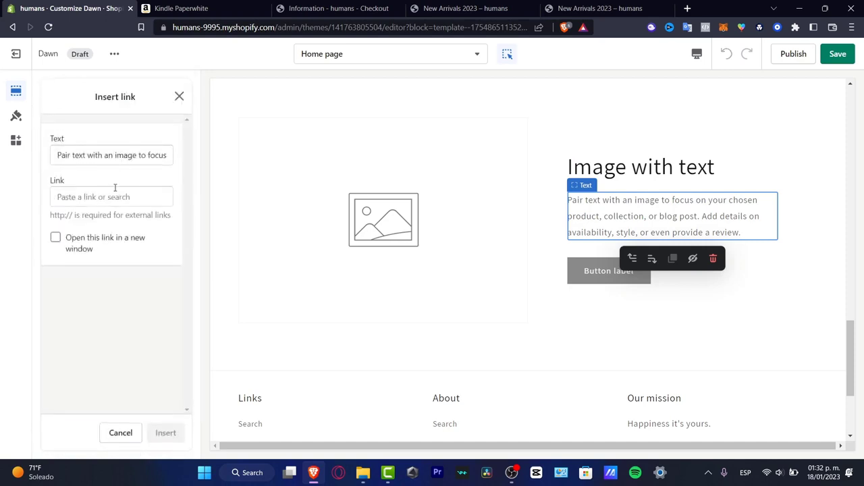
pyautogui.write('https://a.co/d/1jf31rJ')
pyautogui.write('B')
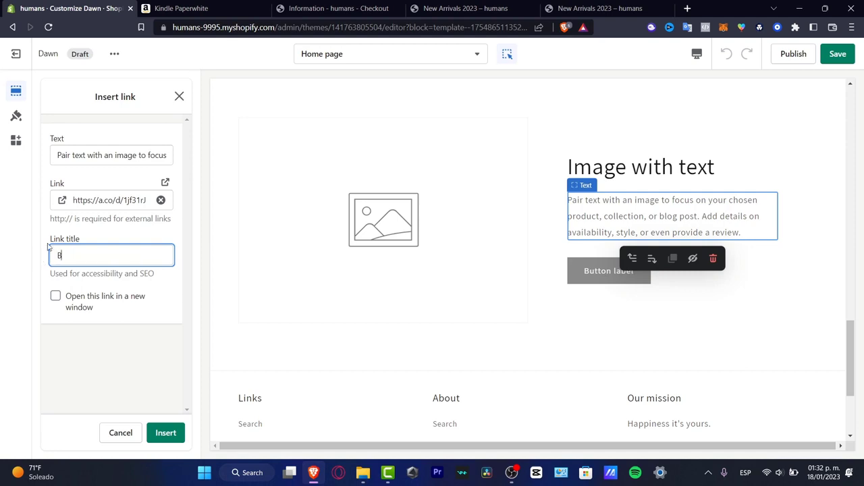
pyautogui.write('UY ON AMAZON')
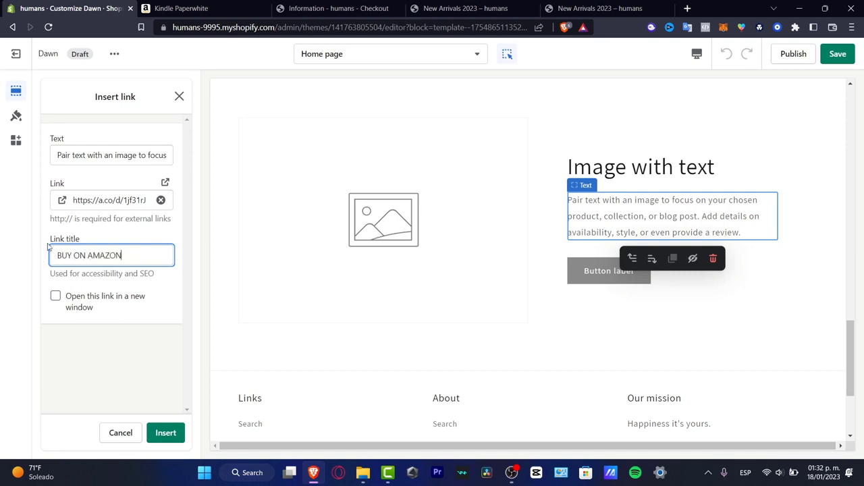
pyautogui.click(55, 297)
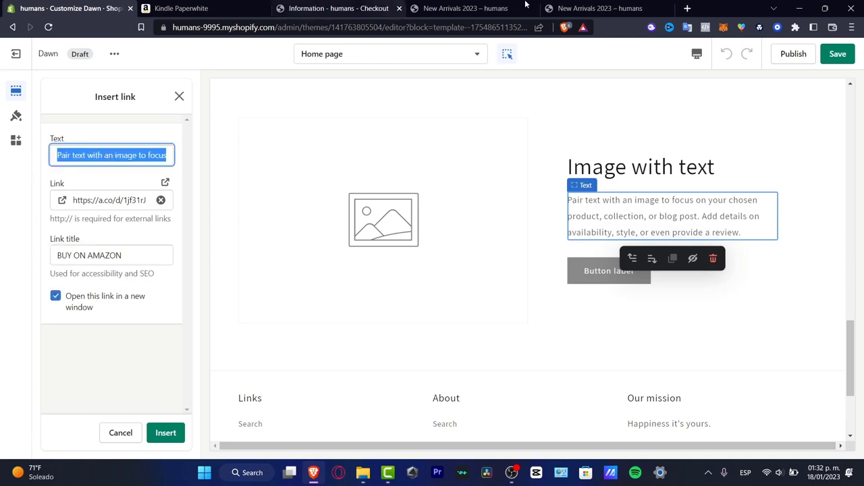
pyautogui.click(196, 8)
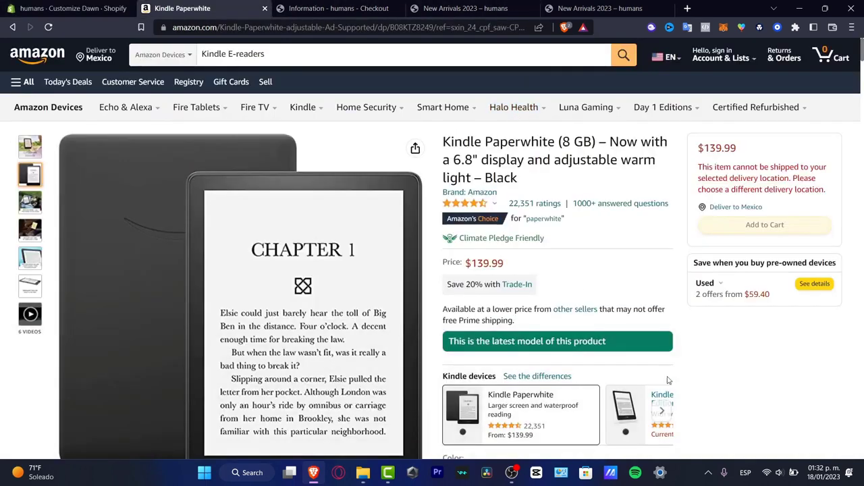
pyautogui.click(366, 107)
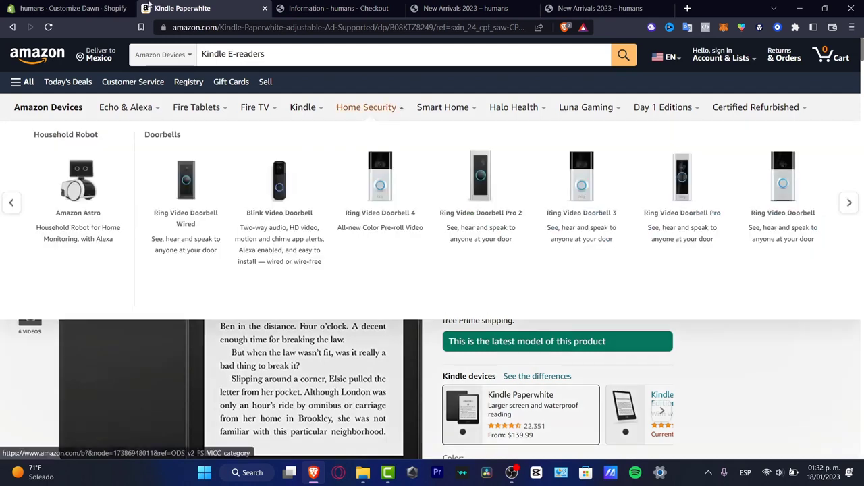
pyautogui.click(71, 11)
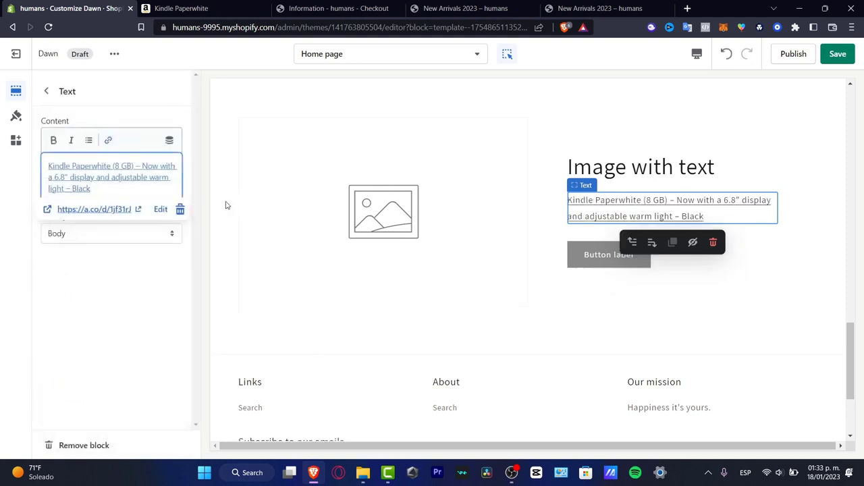
pyautogui.moveTo(600, 266)
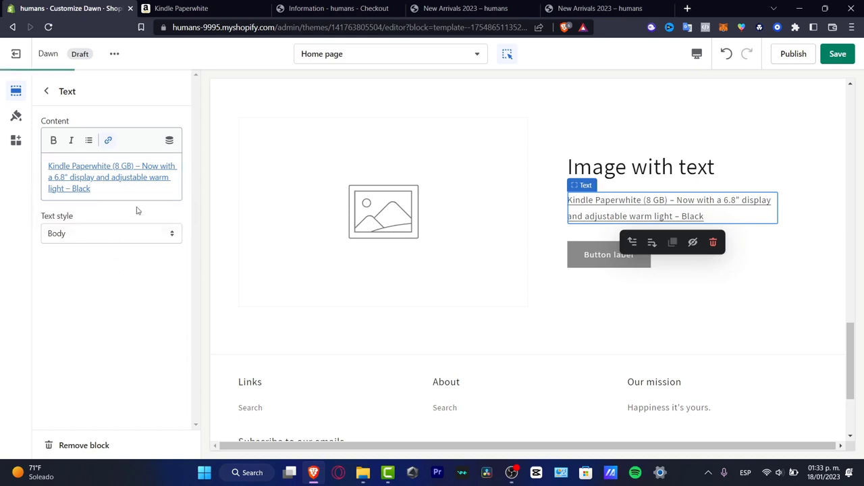
pyautogui.click(609, 254)
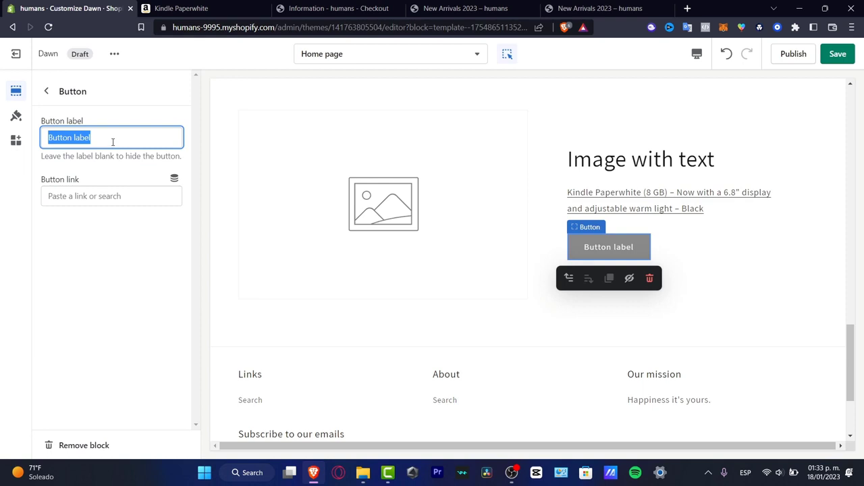
# - Type BUY ON AMAZON as the section's button label
pyautogui.write('BUY ON AMAZON')
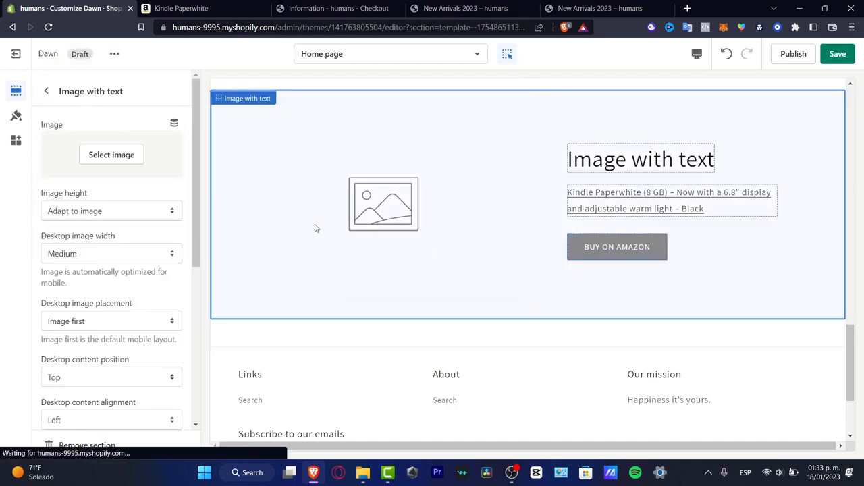
# - Save the Kindle Paperwhite image from Amazon, upload it and select it for the section
pyautogui.click(112, 154)
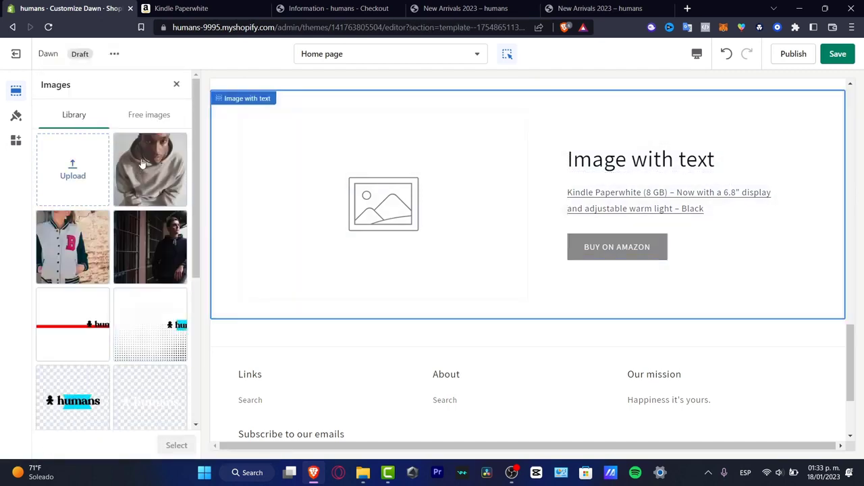
pyautogui.click(192, 8)
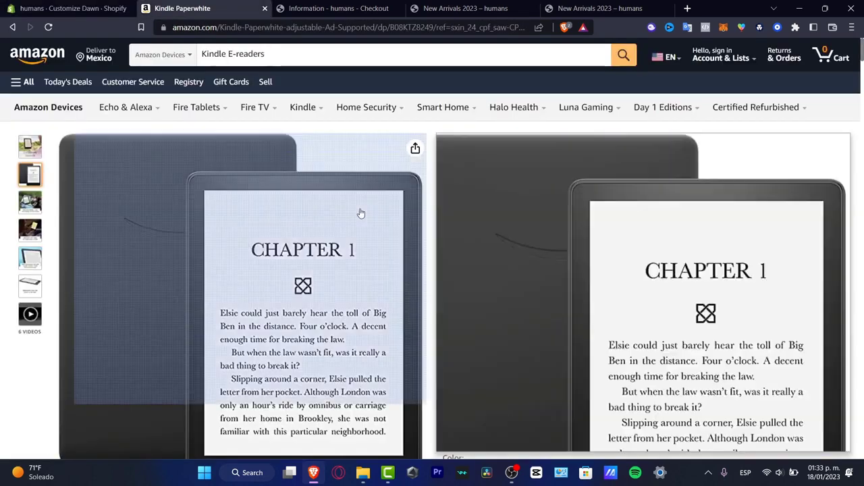
pyautogui.rightClick(361, 213)
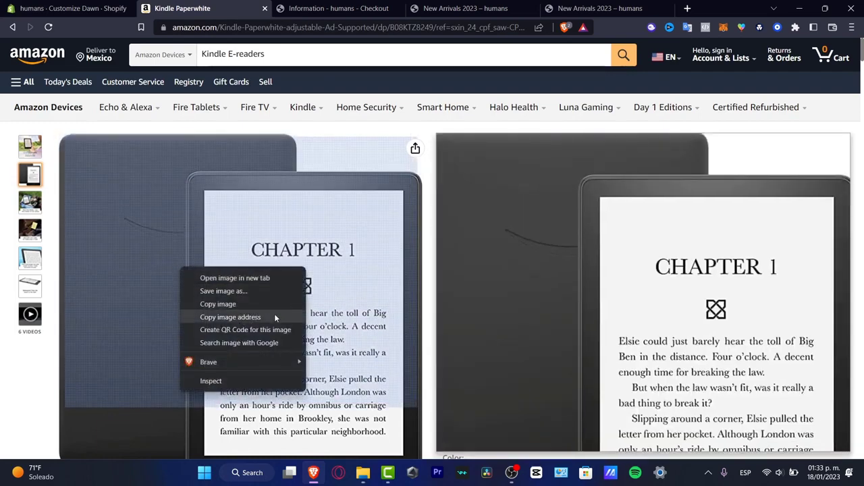
pyautogui.click(67, 9)
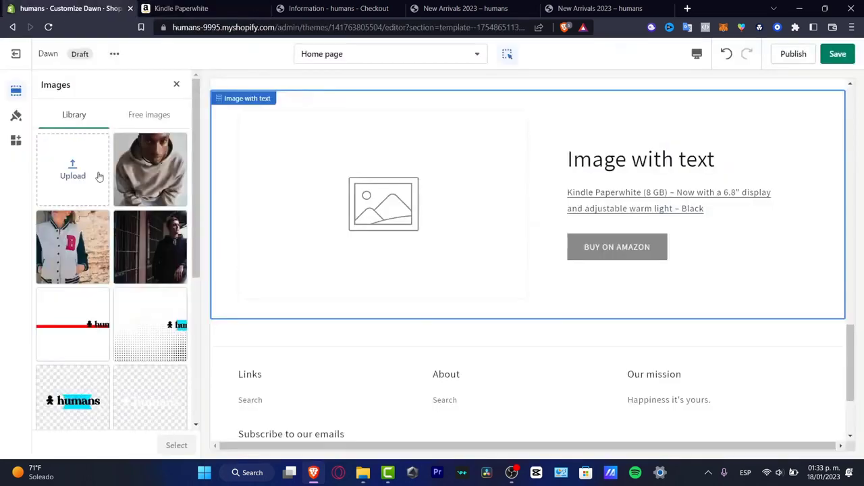
pyautogui.click(72, 168)
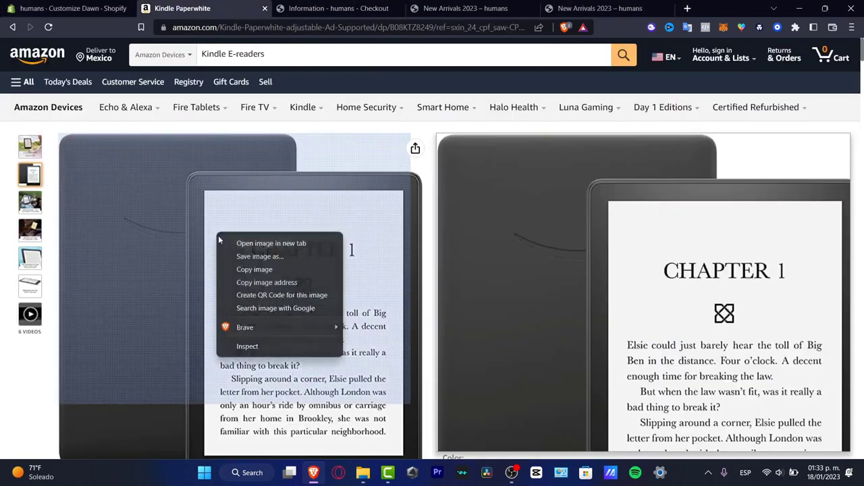
pyautogui.click(285, 264)
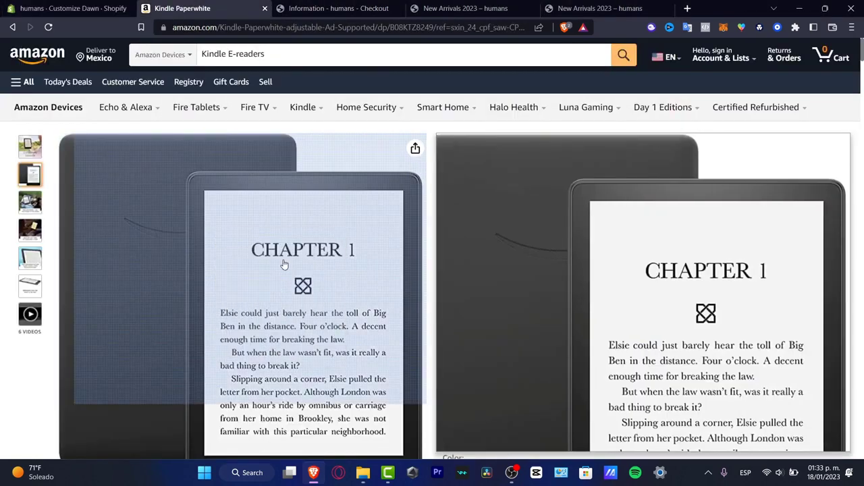
pyautogui.click(68, 8)
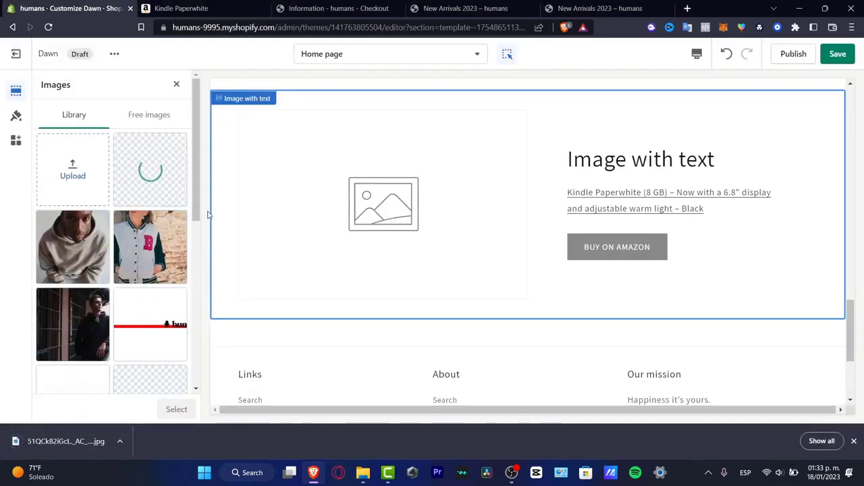
pyautogui.click(150, 168)
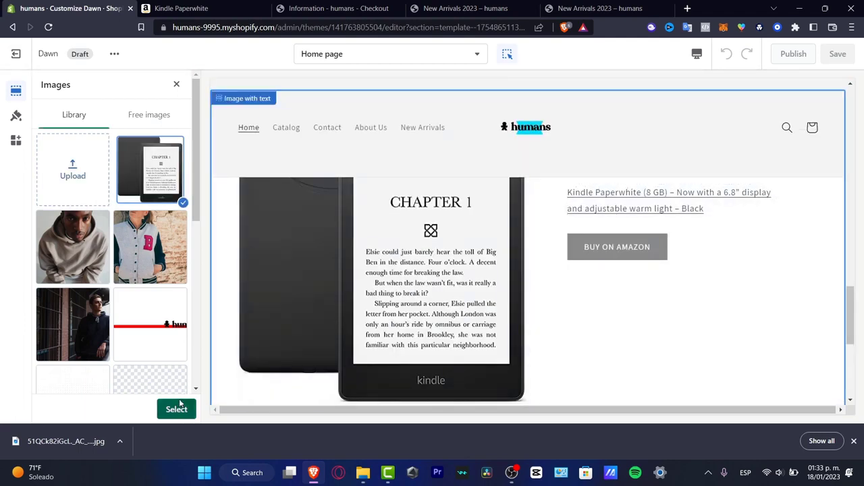
pyautogui.click(176, 409)
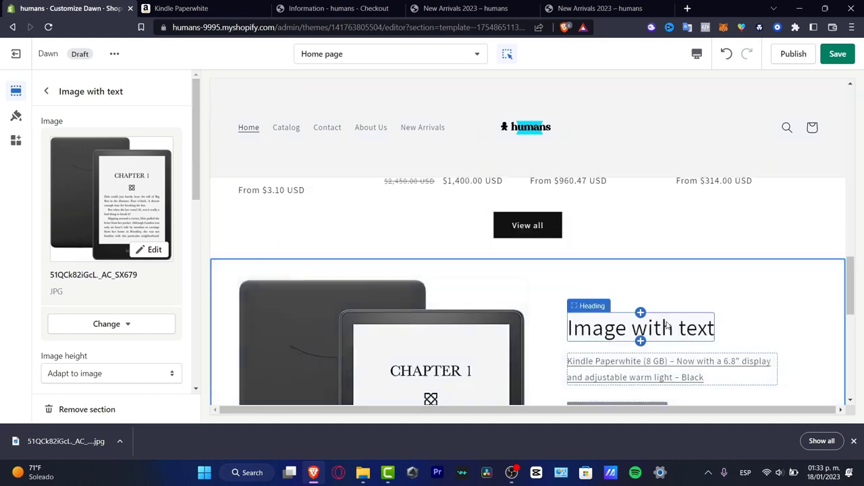
# - Set the heading to 'Kindle Paperwhite (8 GB) – Now with a 6.8" display…' and save the theme
pyautogui.click(196, 8)
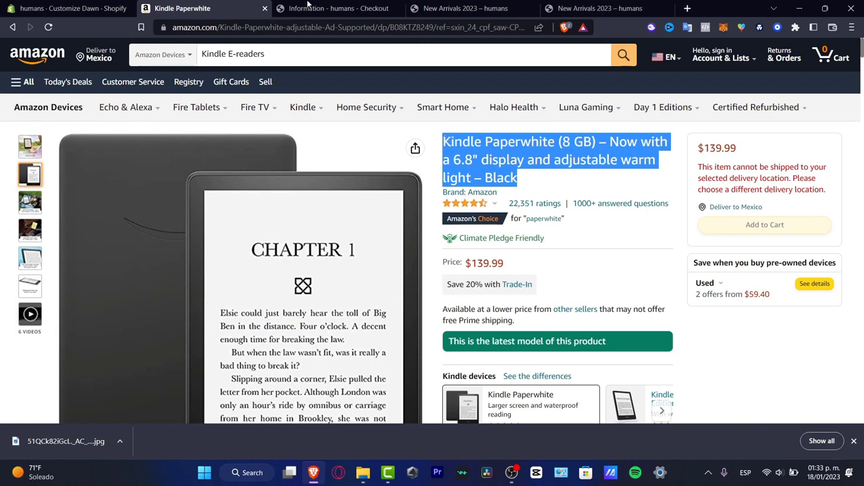
pyautogui.click(67, 8)
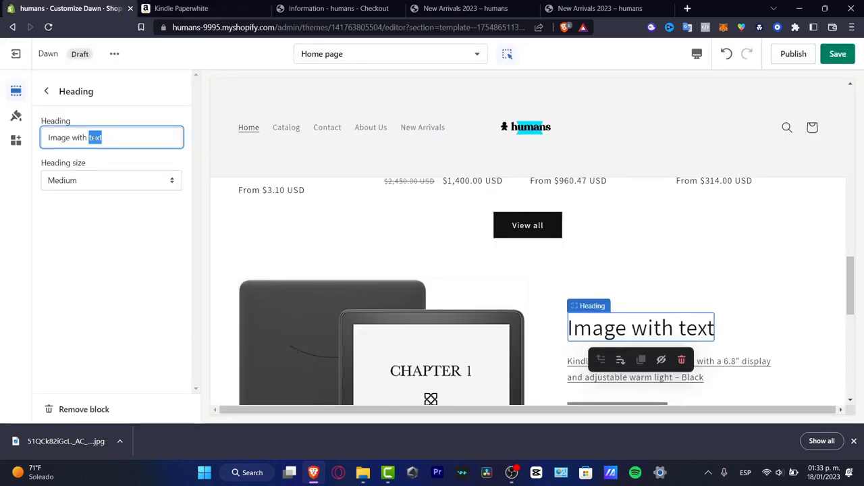
pyautogui.write('Kindle Paperwhite (8 GB) – Now with a 6.8" display and adjustable warm light – Black')
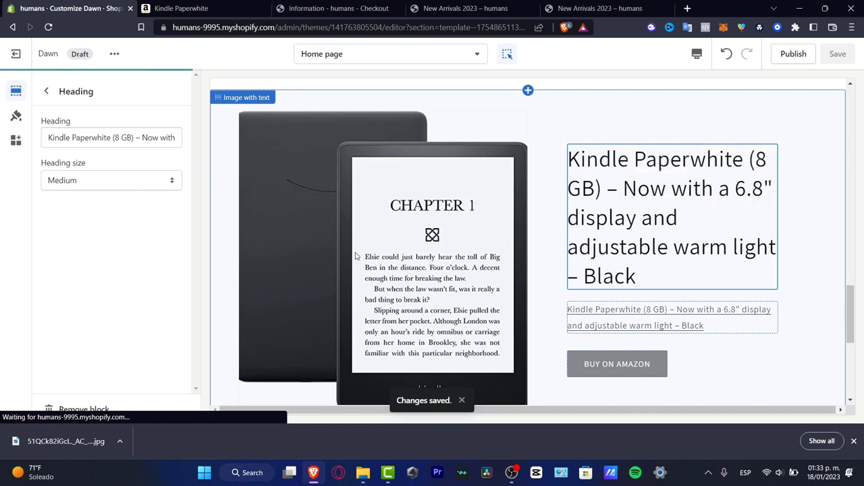
pyautogui.click(670, 216)
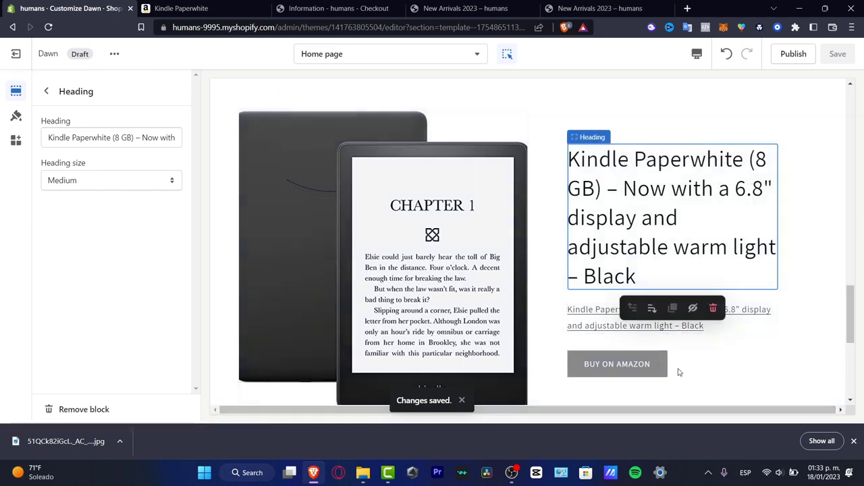